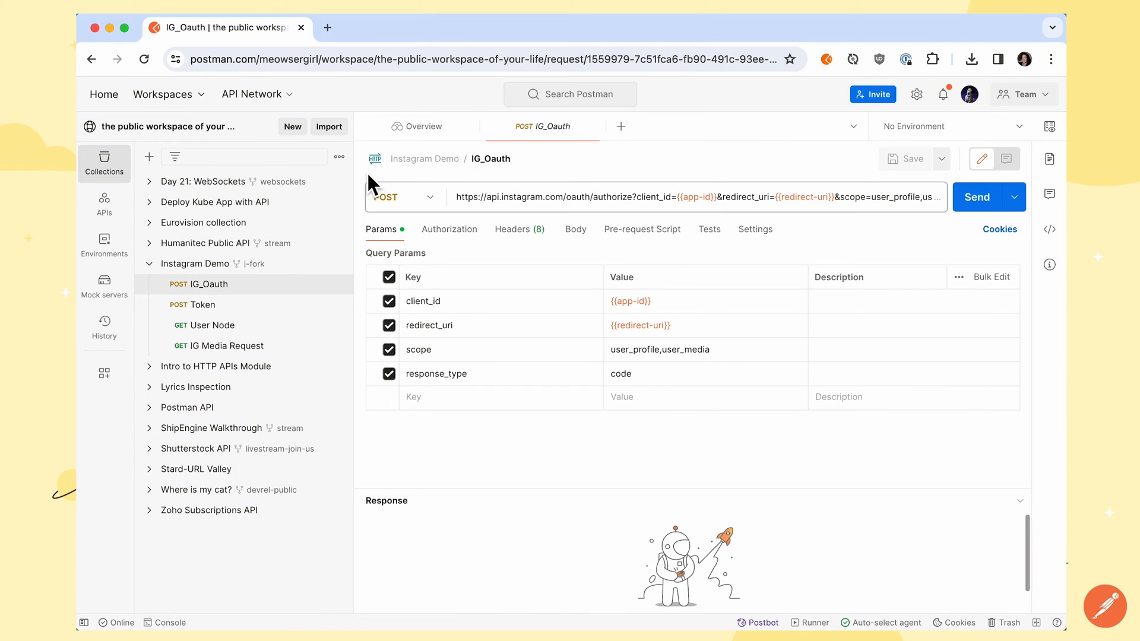
mouse_move(161, 126)
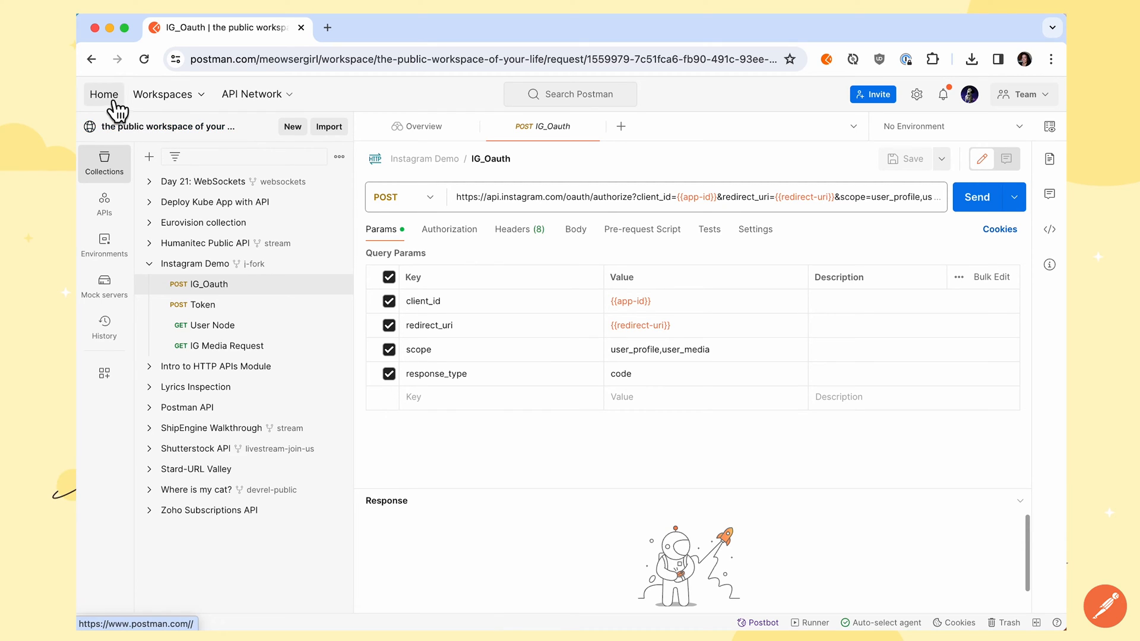
Step: Return to the Postman home page and show the Cathletics team's Reports overview
left_click(105, 94)
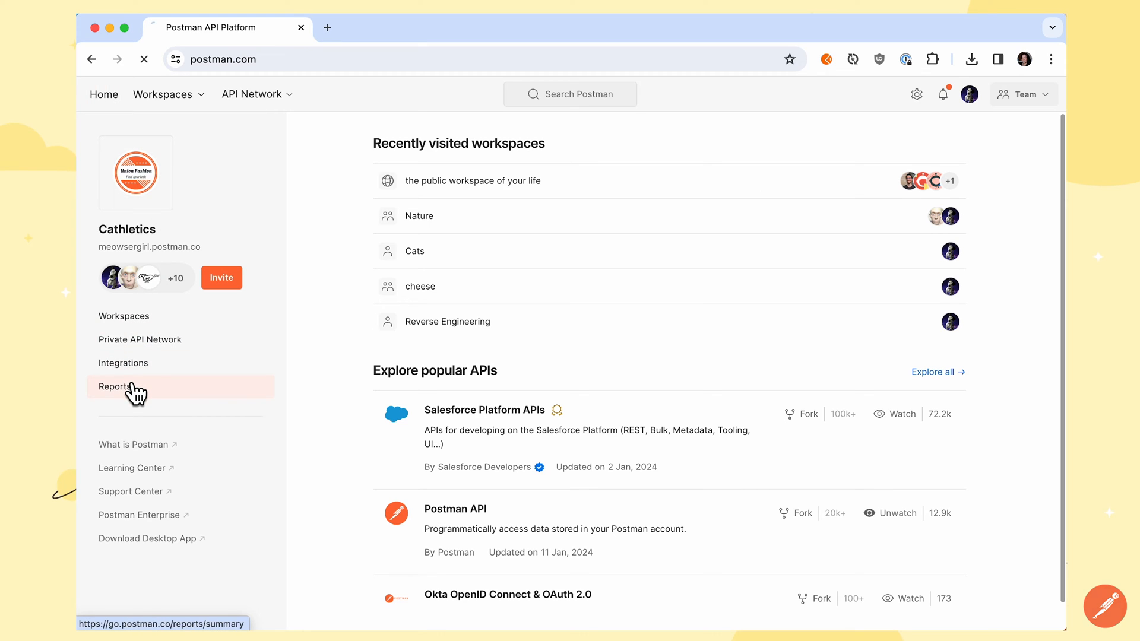
left_click(114, 386)
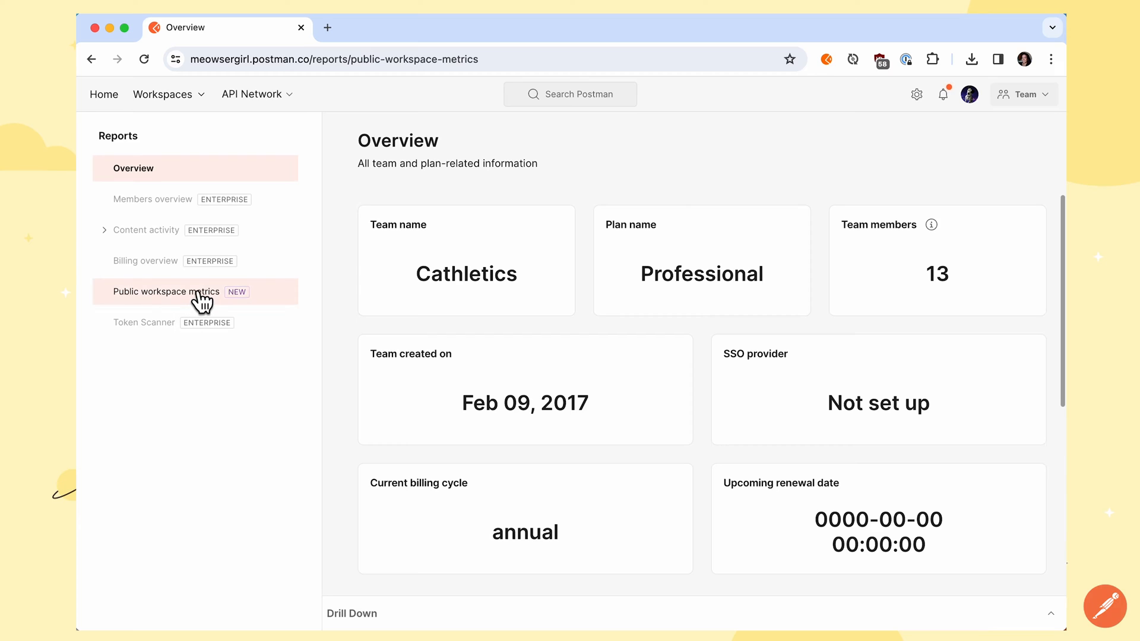
Step: Chart collection views and forks by Month for all workspaces and collections, leaving the Show filter unchanged
left_click(165, 292)
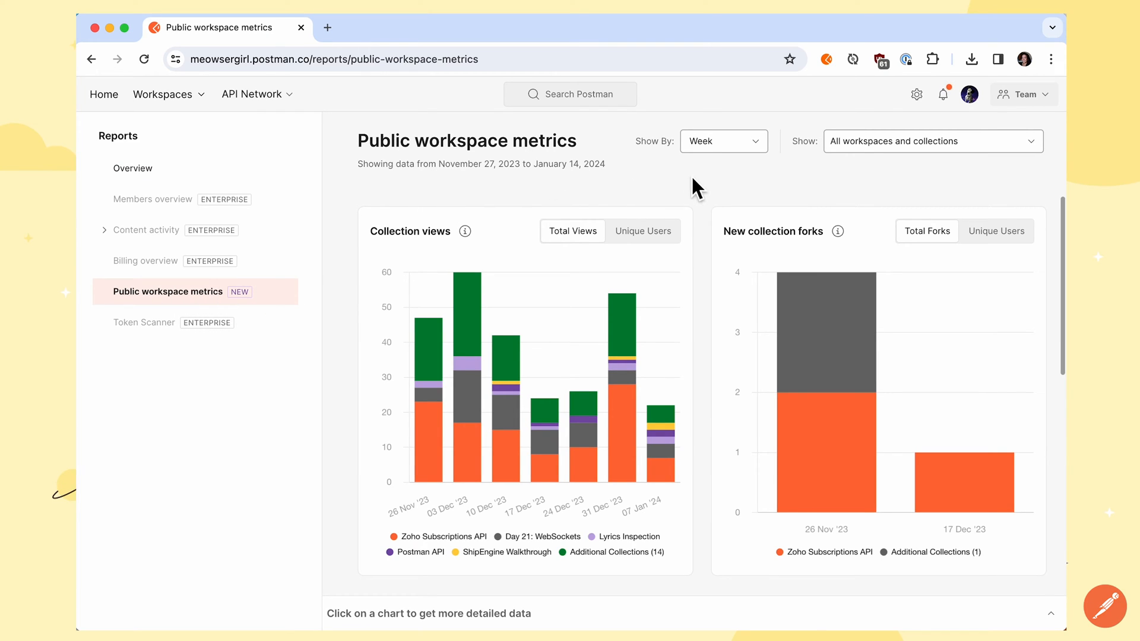
left_click(723, 141)
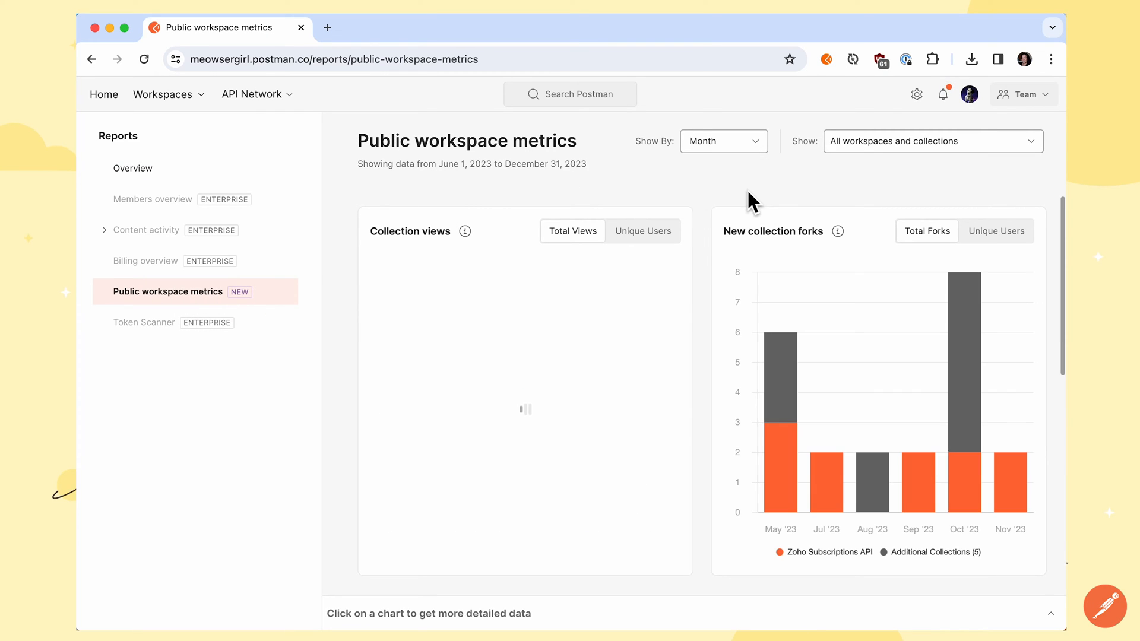
left_click(1025, 141)
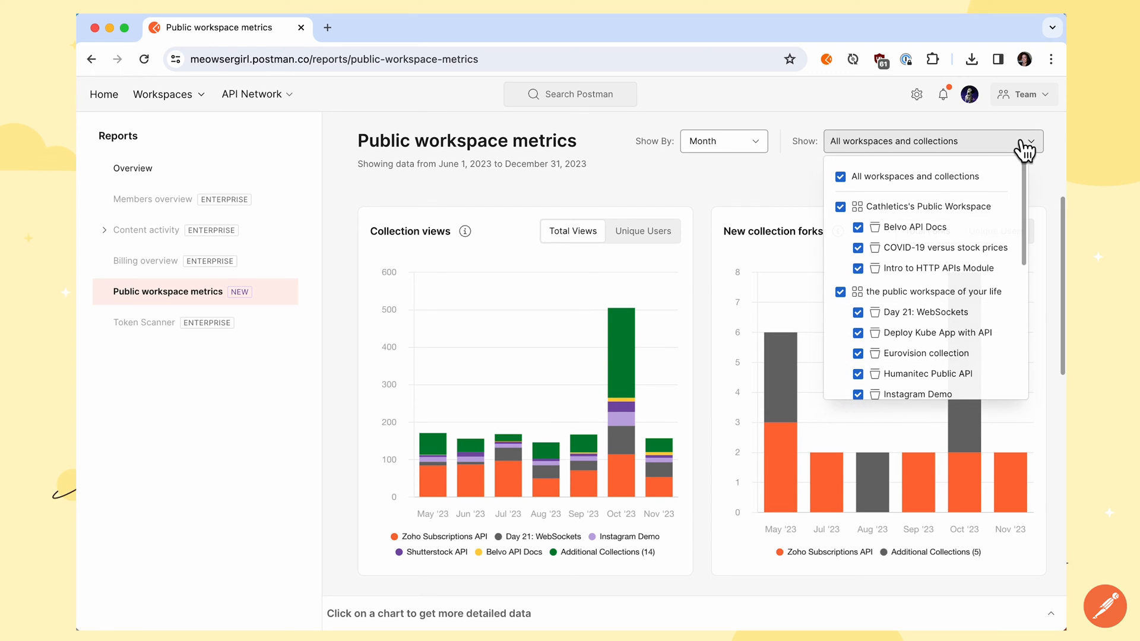
left_click(691, 306)
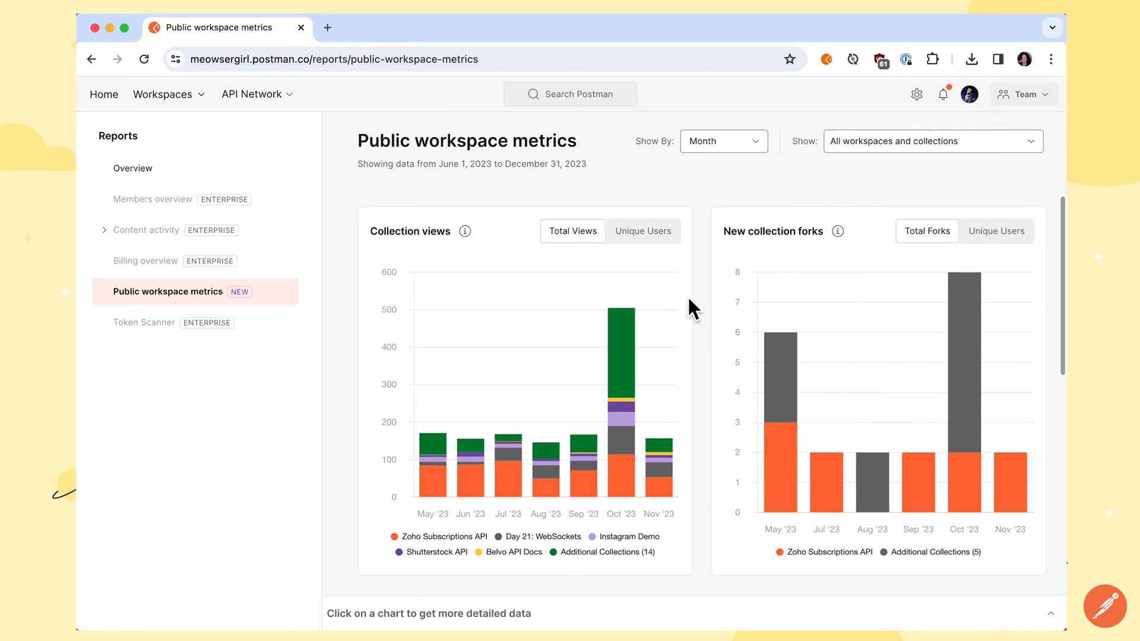
mouse_move(626, 353)
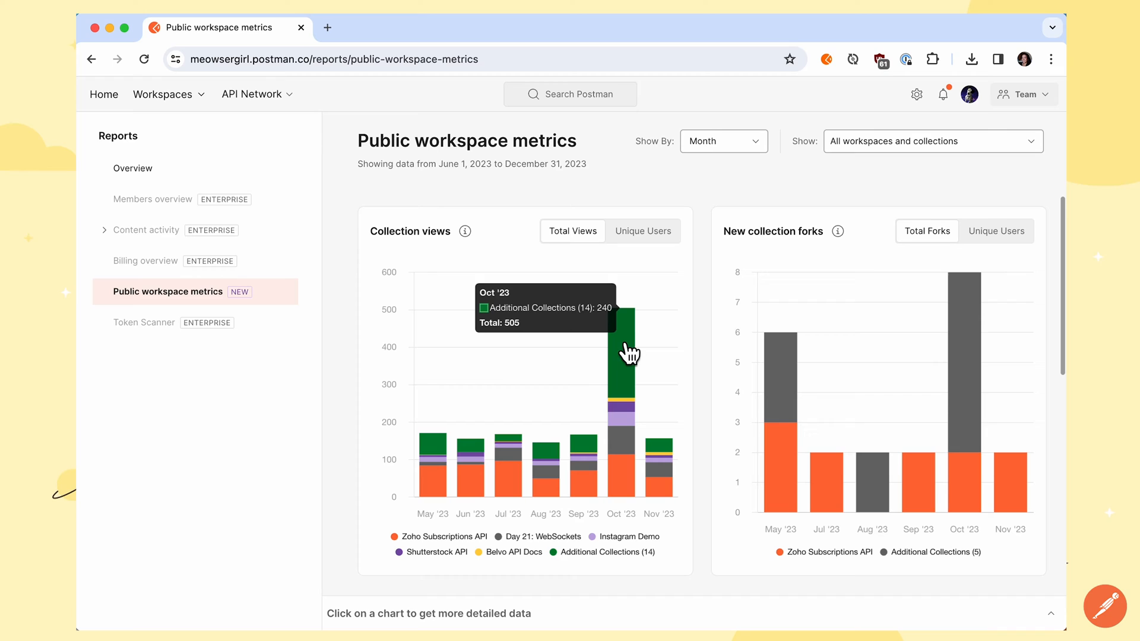
mouse_move(627, 478)
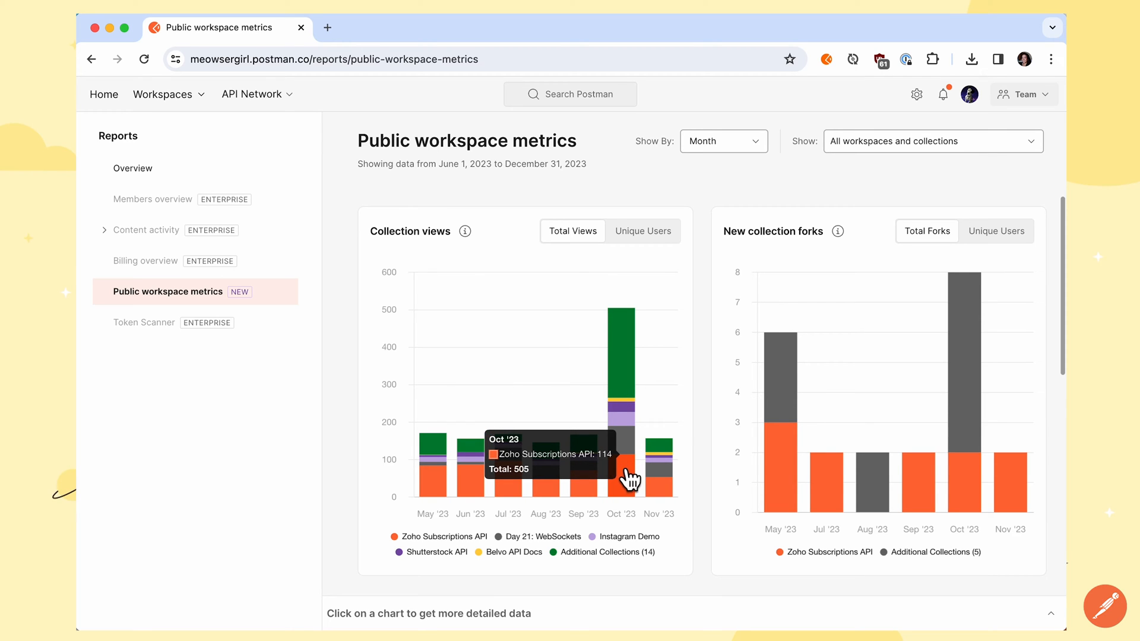
mouse_move(697, 446)
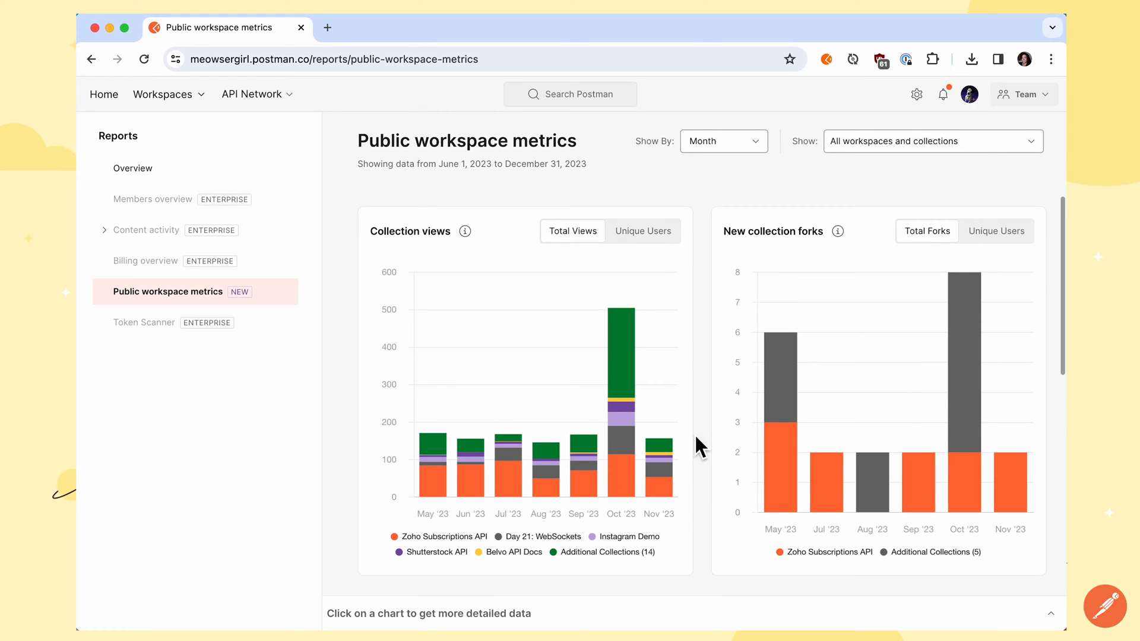
Step: Scroll the report down to the Total API calls and authorization failure charts
scroll("down", 3)
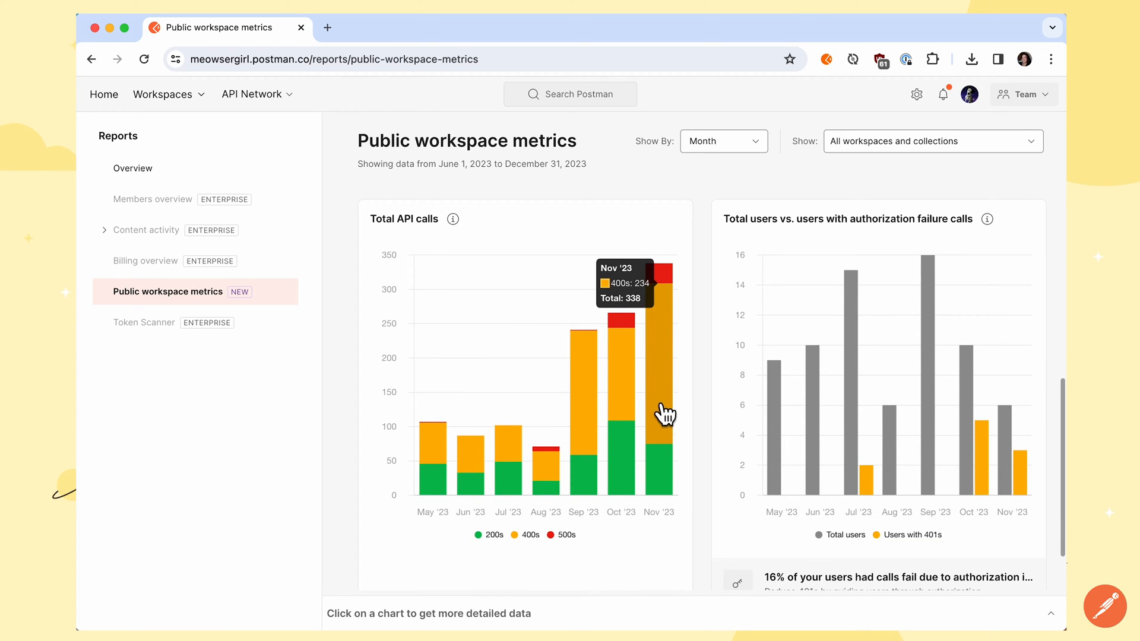
mouse_move(661, 482)
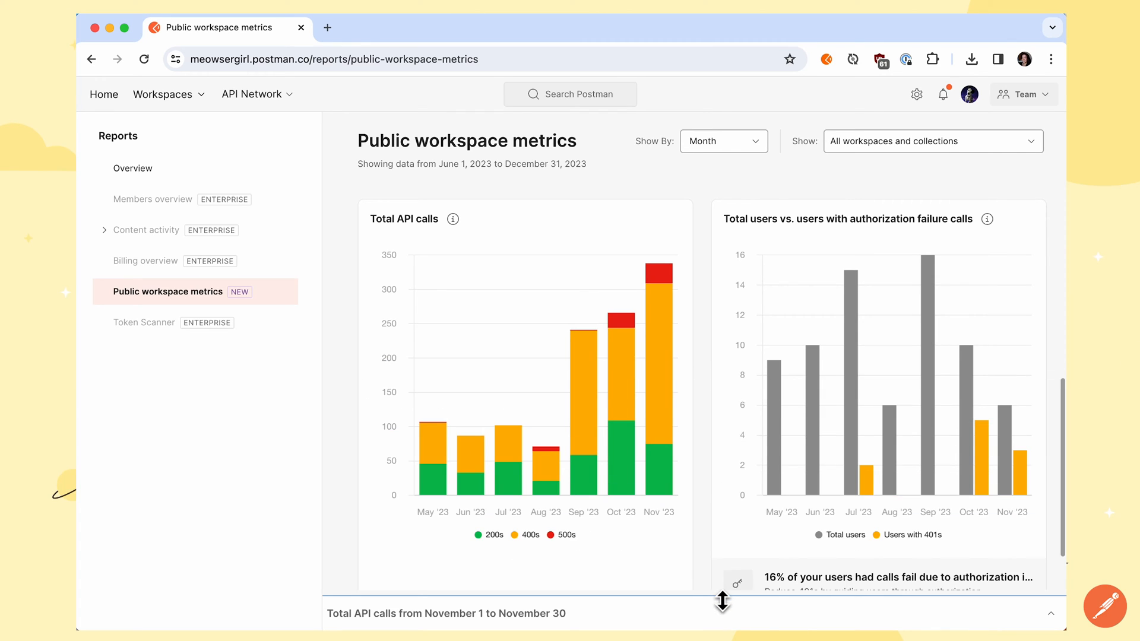
mouse_move(815, 452)
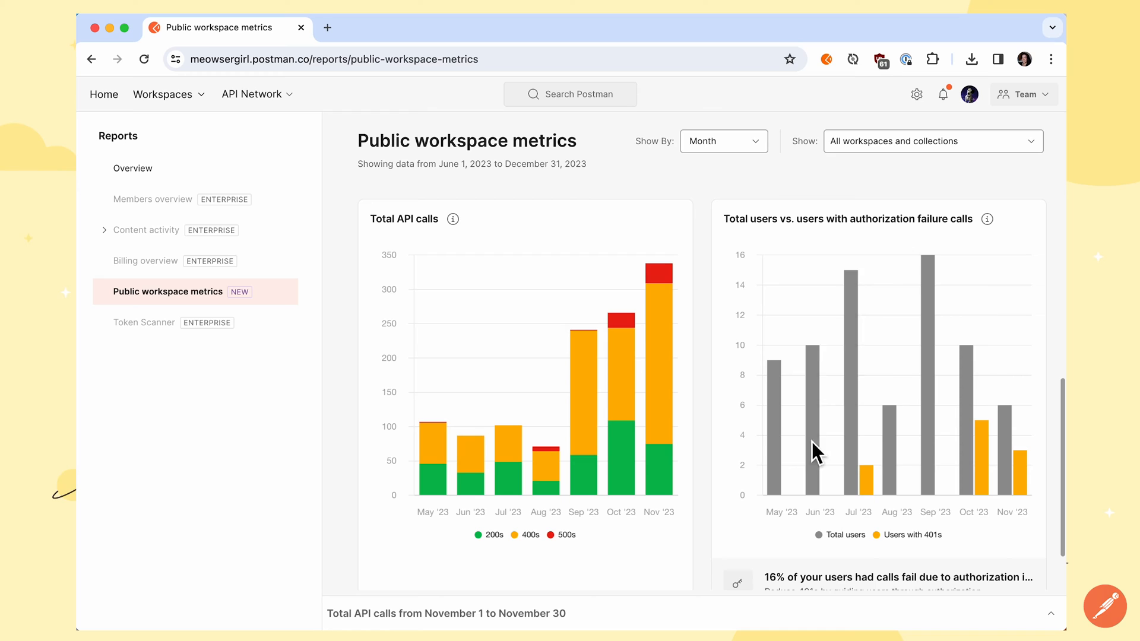
mouse_move(870, 476)
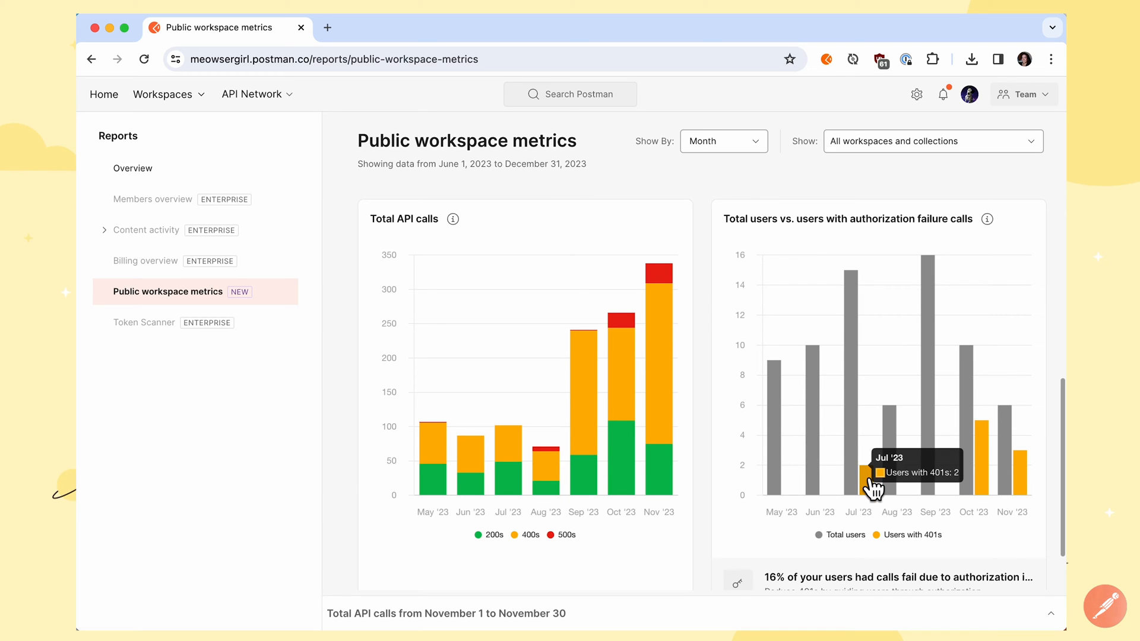